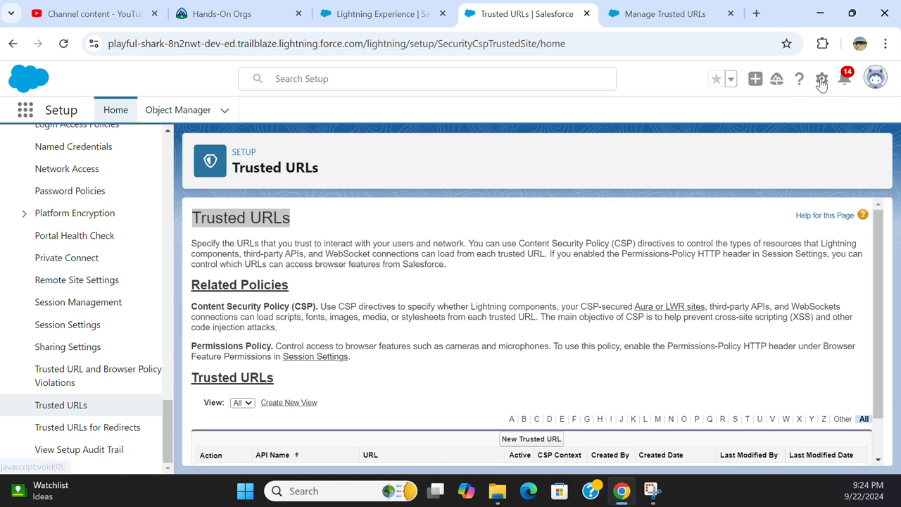
Step: Bring up the Manage Trusted URLs help article and scroll through its CSP directives guidance
left_click(822, 79)
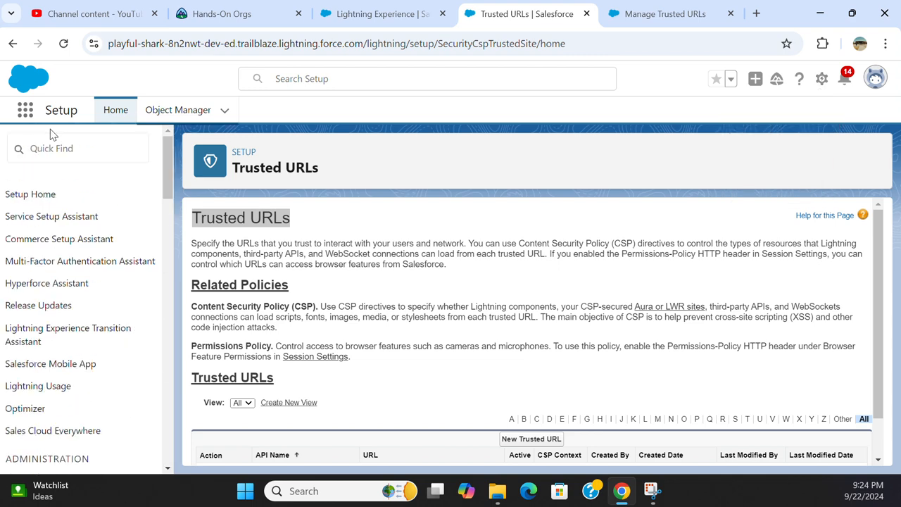
mouse_move(162, 163)
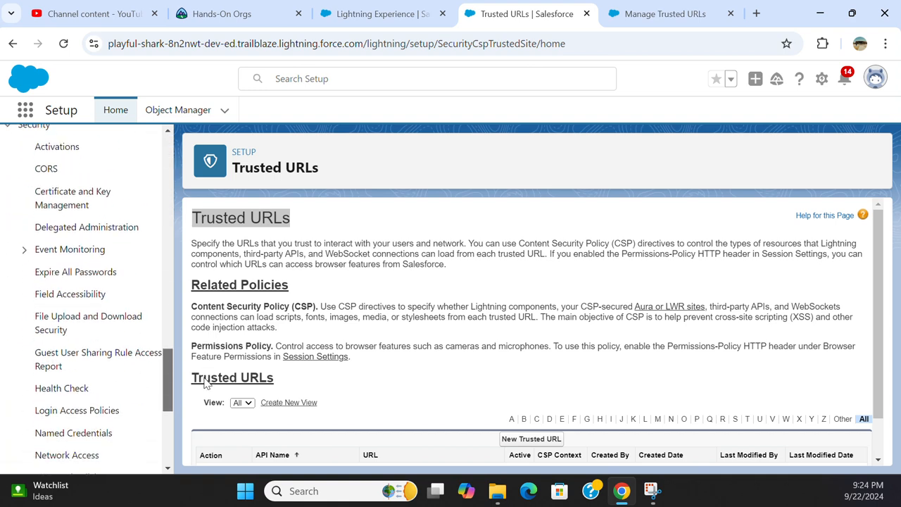
scroll("down", 3)
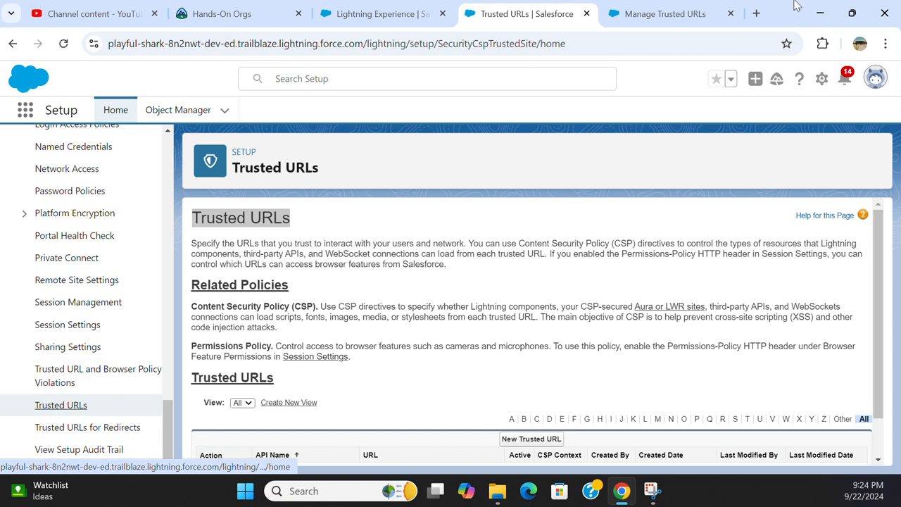
left_click(664, 14)
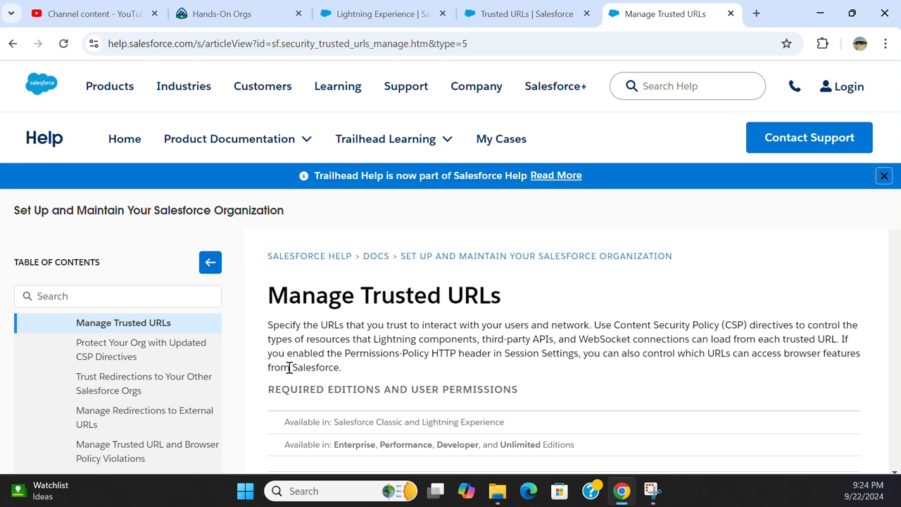
mouse_move(383, 323)
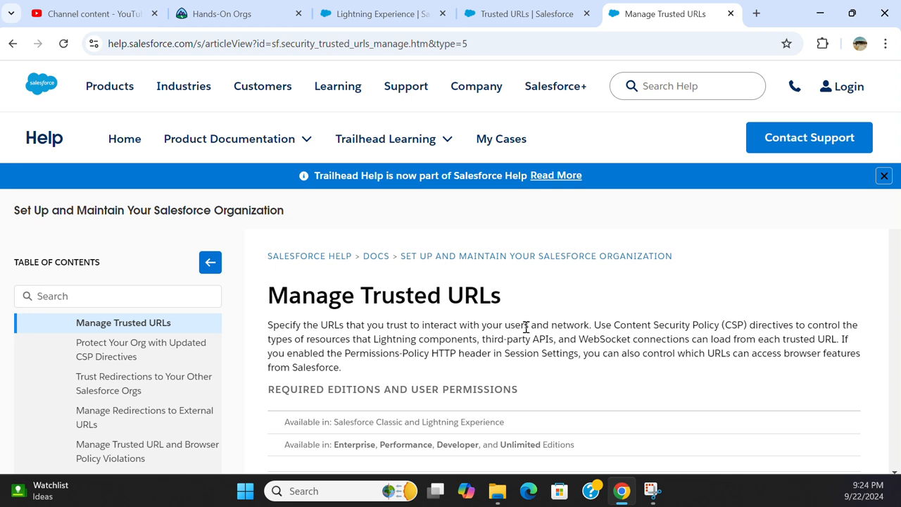
mouse_move(585, 330)
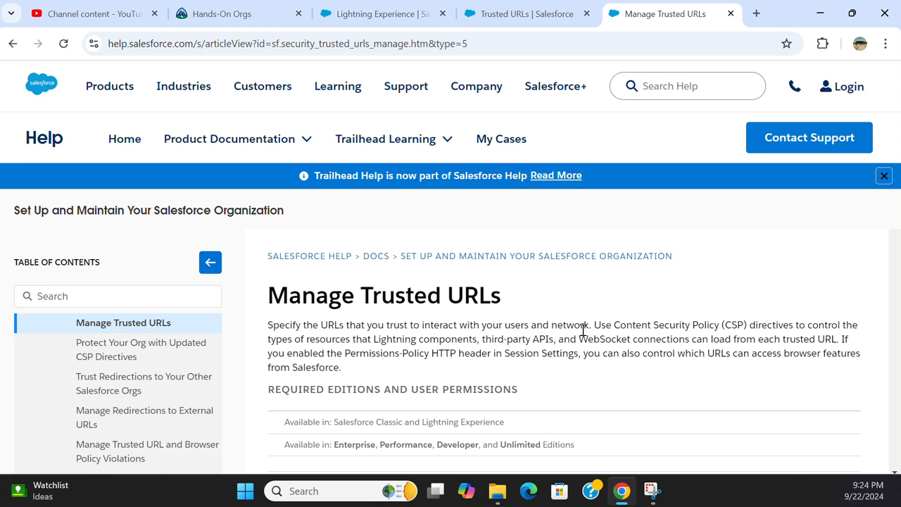
mouse_move(670, 335)
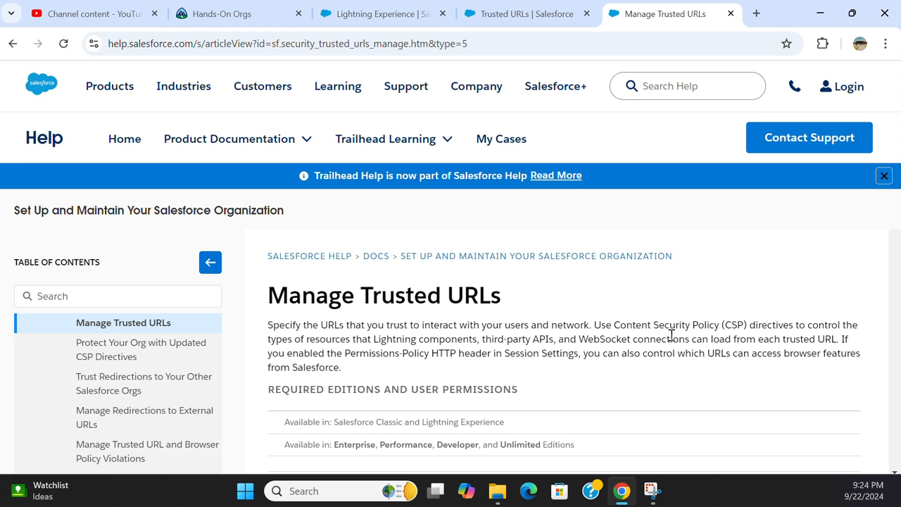
mouse_move(573, 352)
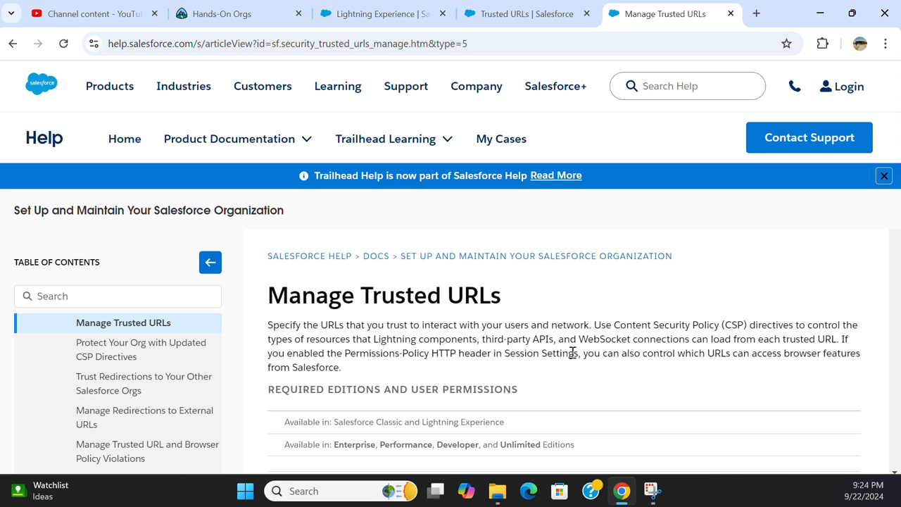
mouse_move(411, 352)
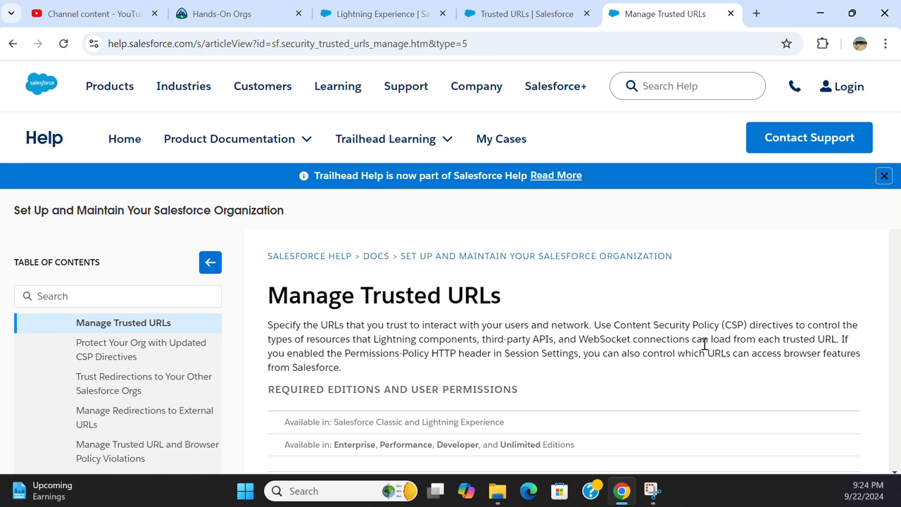
mouse_move(851, 352)
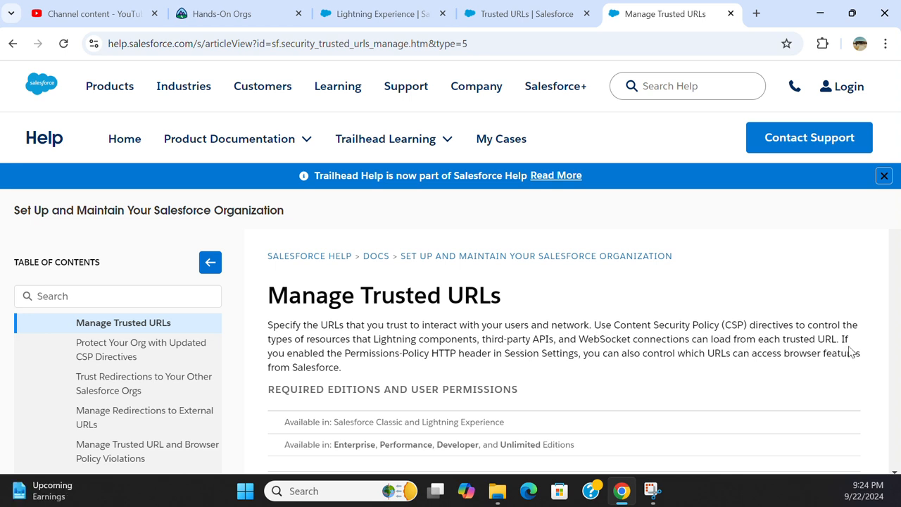
mouse_move(373, 374)
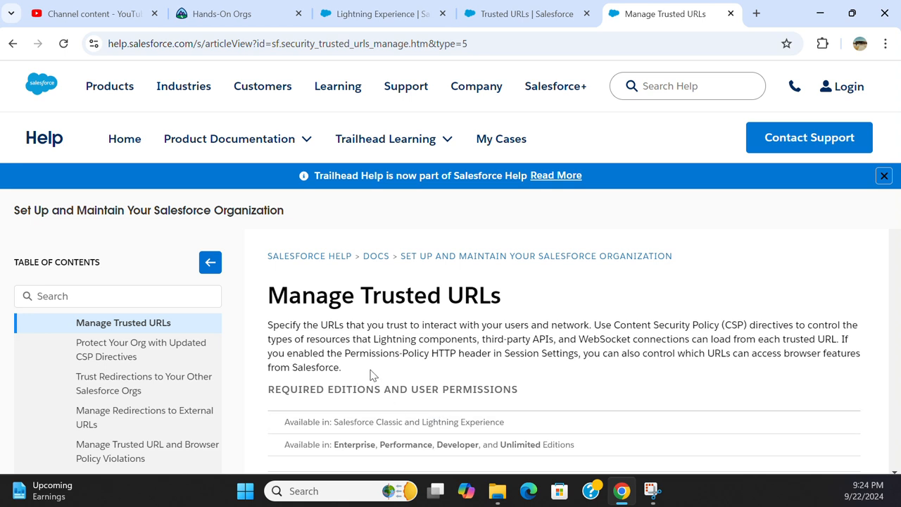
mouse_move(470, 372)
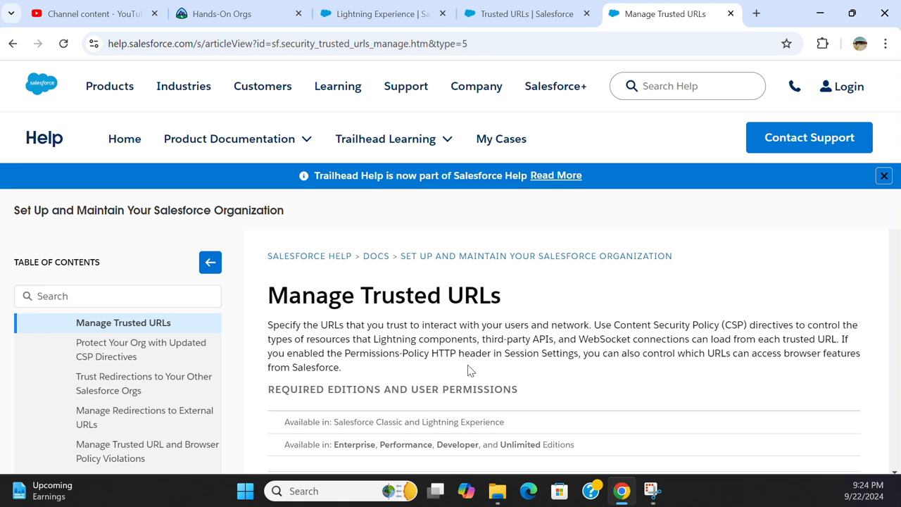
mouse_move(594, 369)
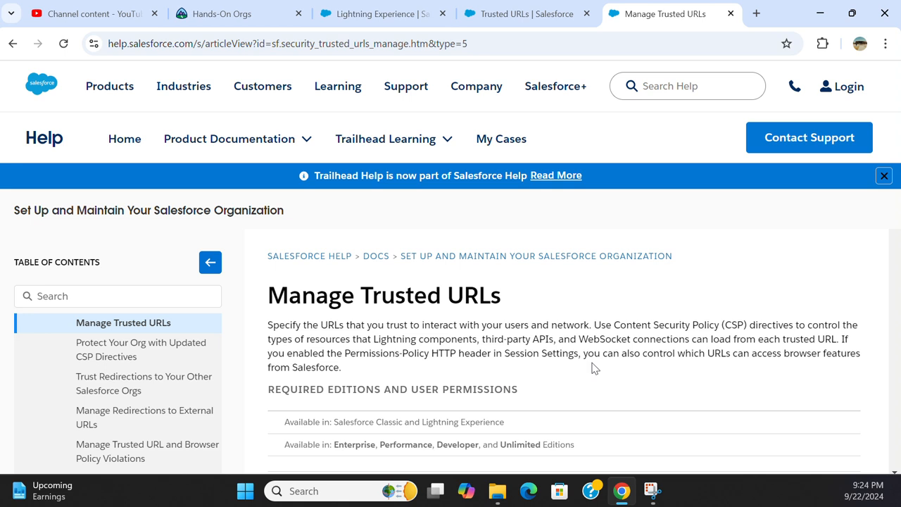
mouse_move(739, 372)
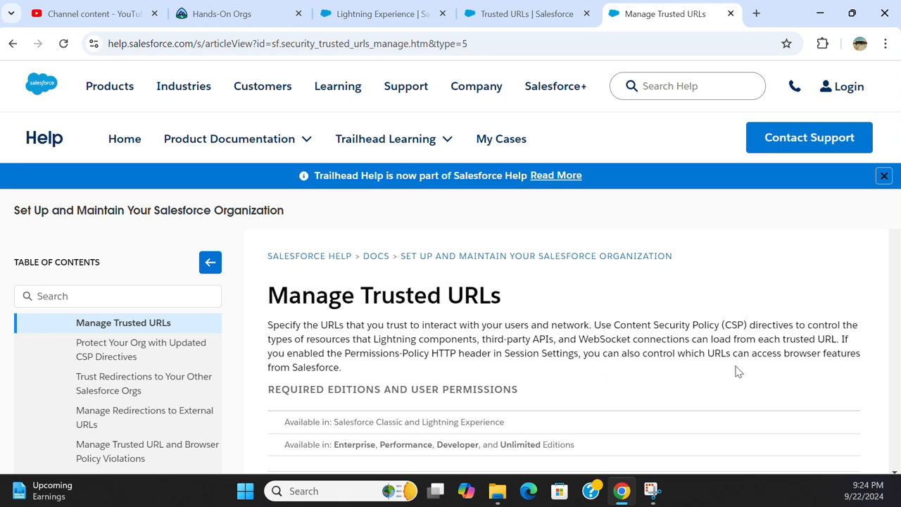
mouse_move(847, 372)
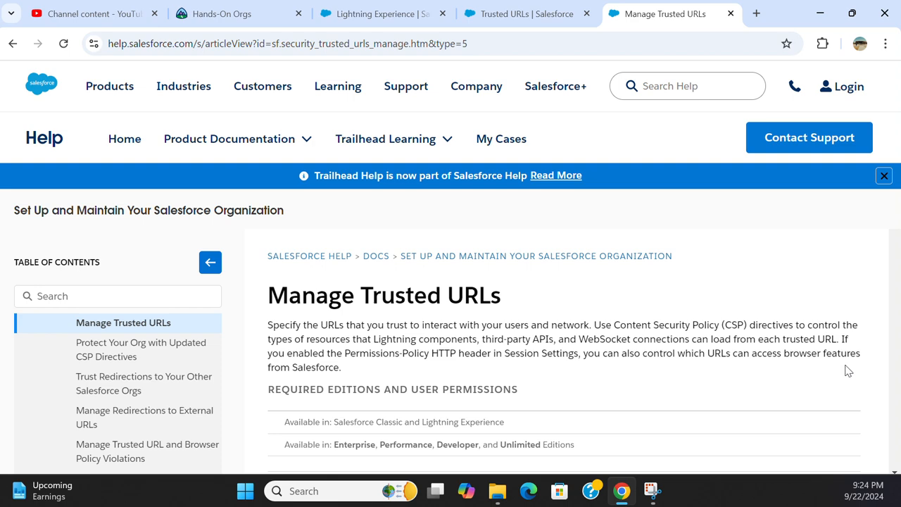
mouse_move(486, 351)
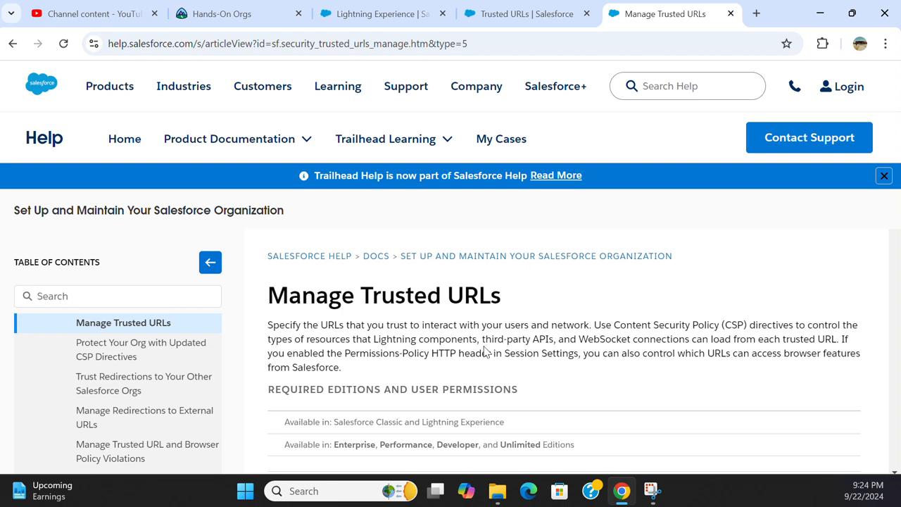
scroll("down", 3)
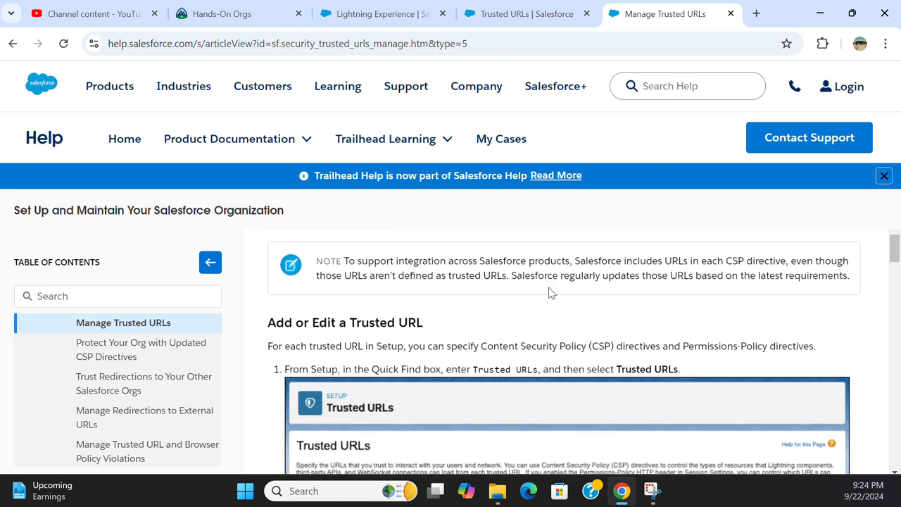
scroll("down", 3)
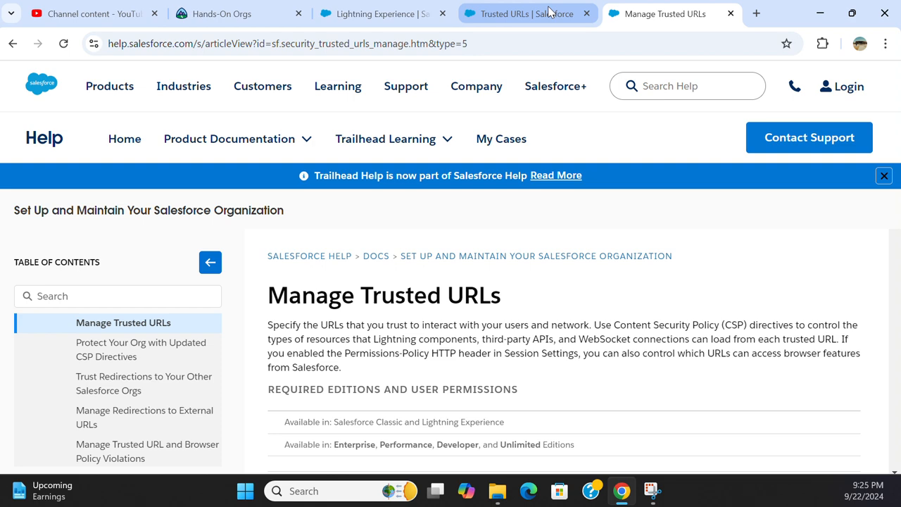
Step: Return to the Trusted URLs page in Salesforce Setup
left_click(520, 15)
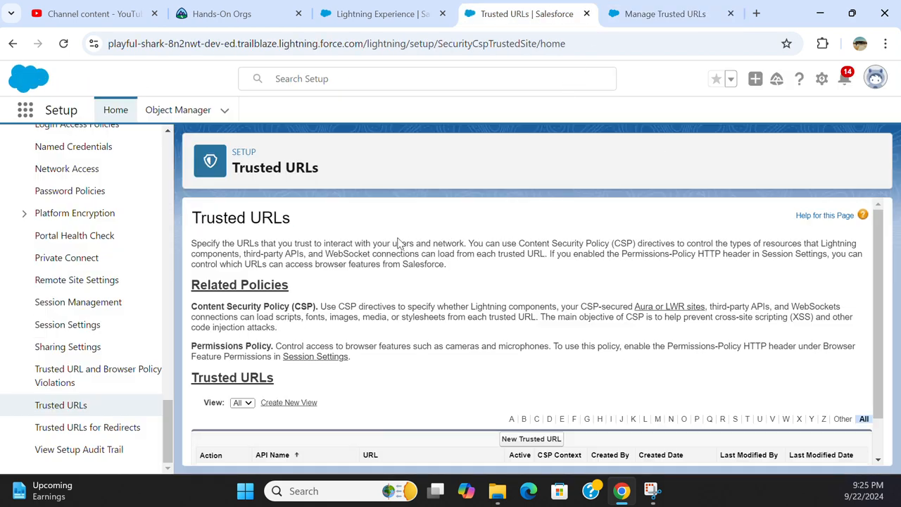
mouse_move(360, 242)
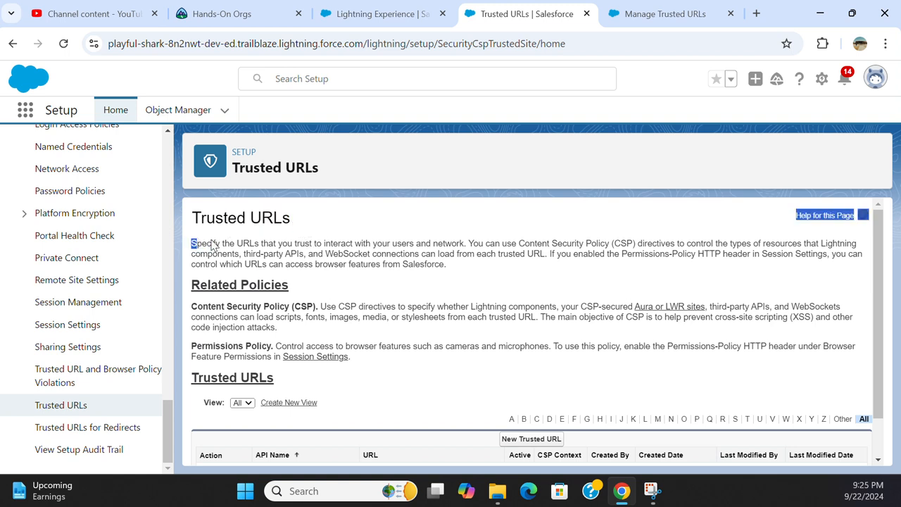
mouse_move(264, 304)
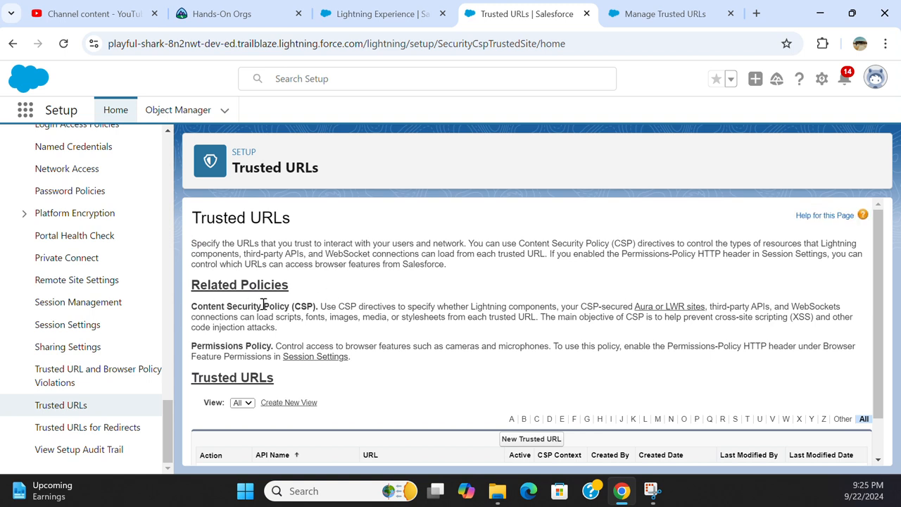
mouse_move(411, 307)
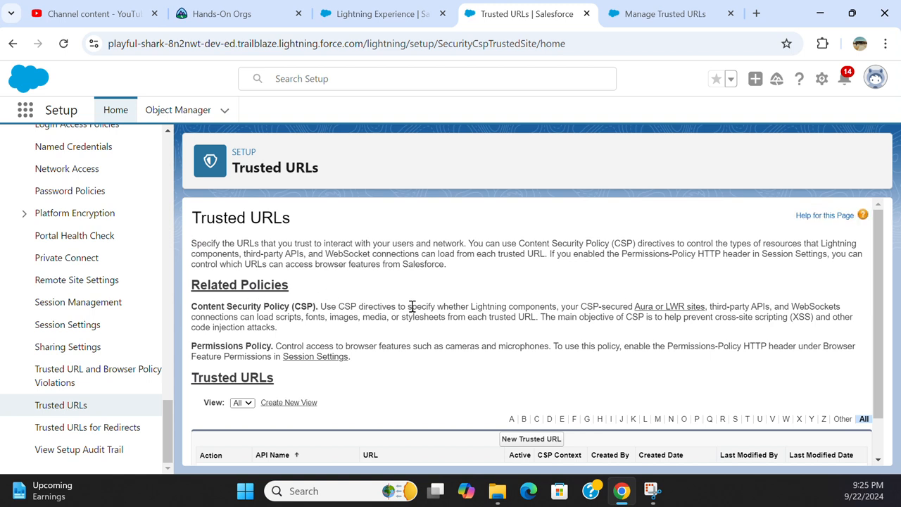
mouse_move(548, 311)
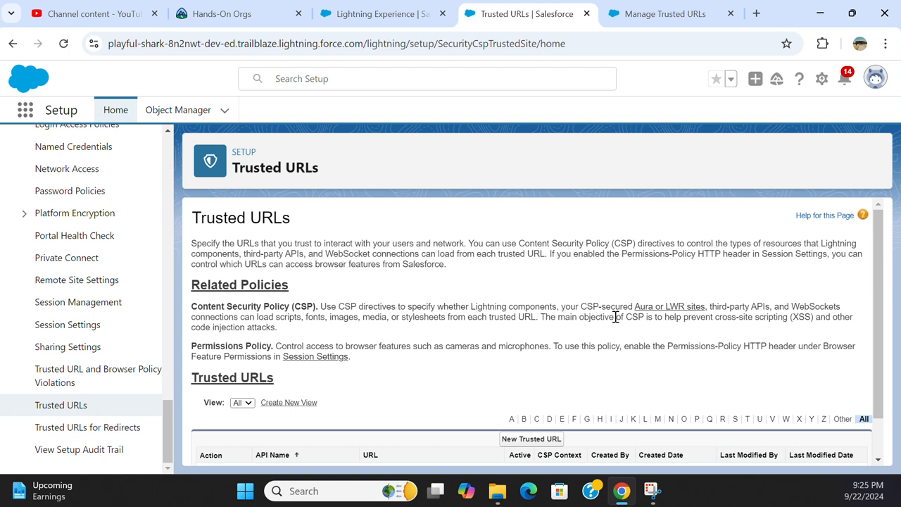
mouse_move(766, 315)
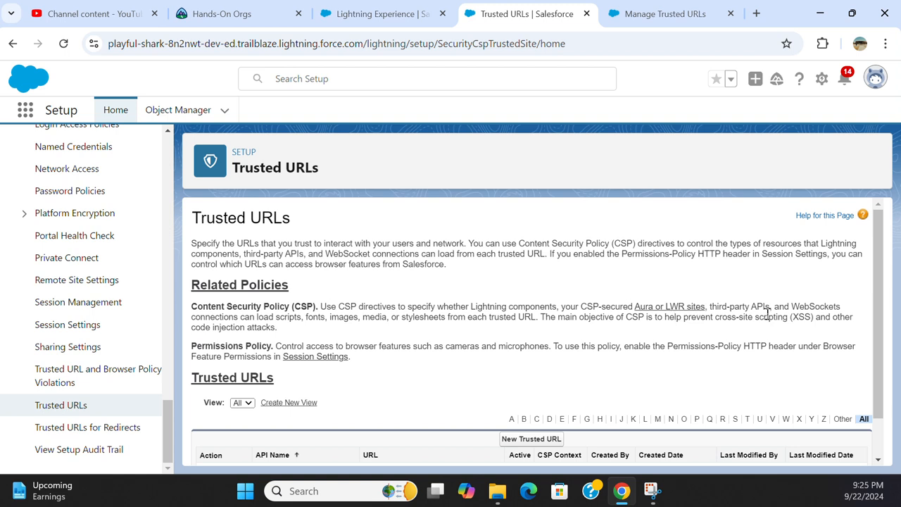
mouse_move(287, 329)
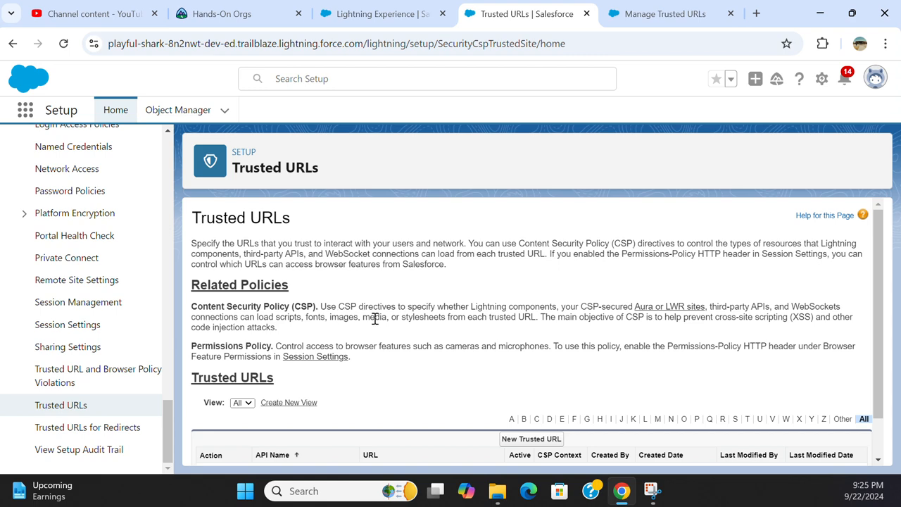
mouse_move(515, 335)
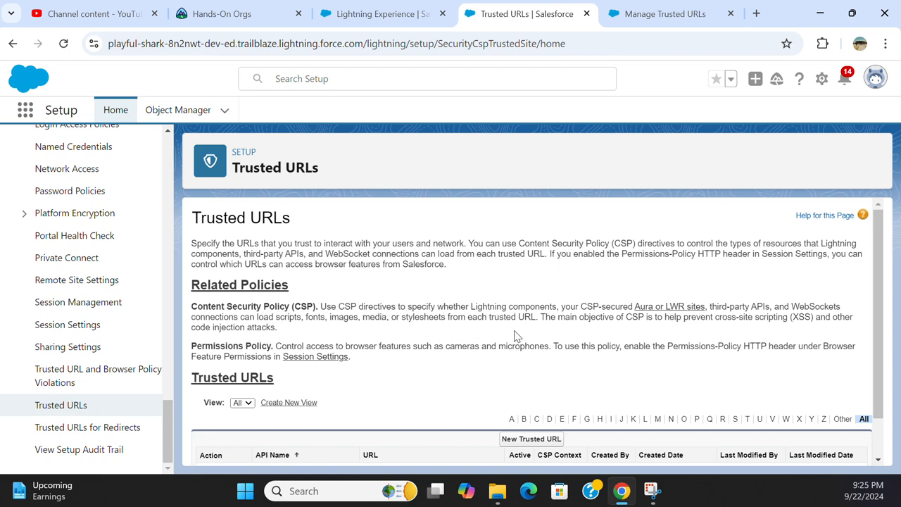
scroll("down", 3)
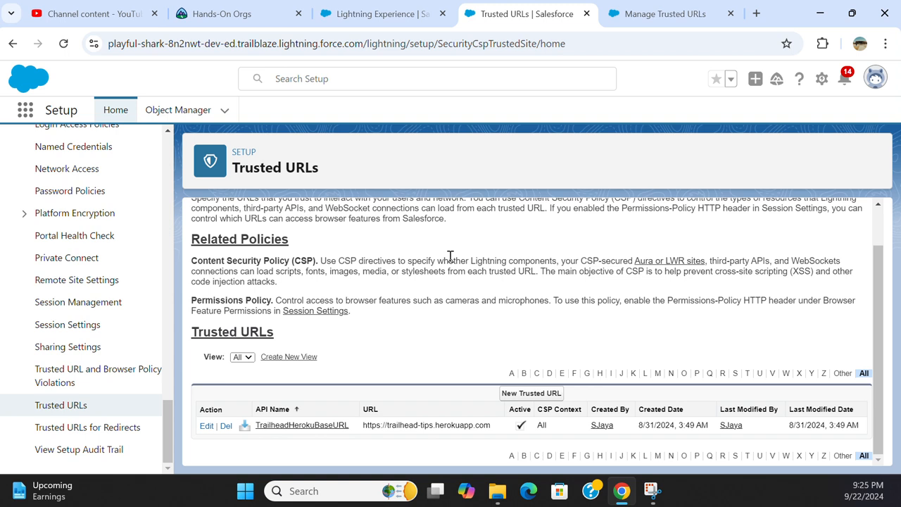
mouse_move(256, 364)
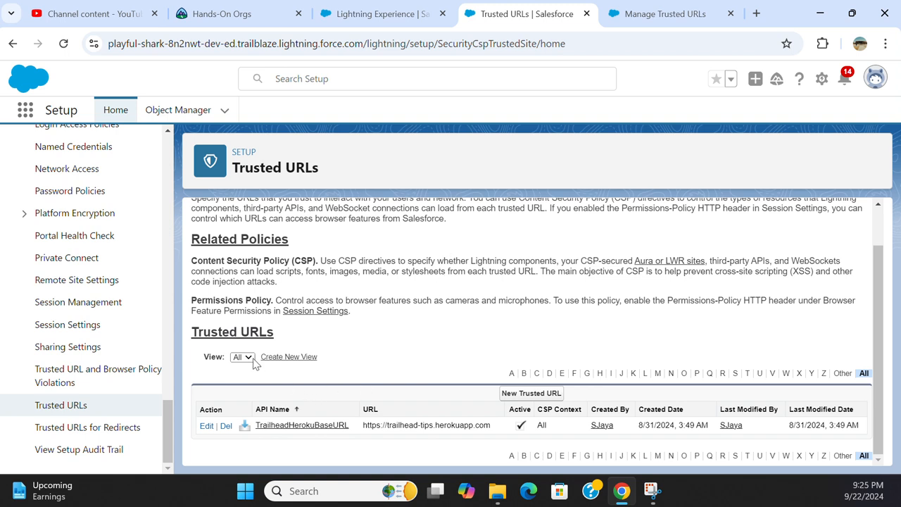
mouse_move(532, 425)
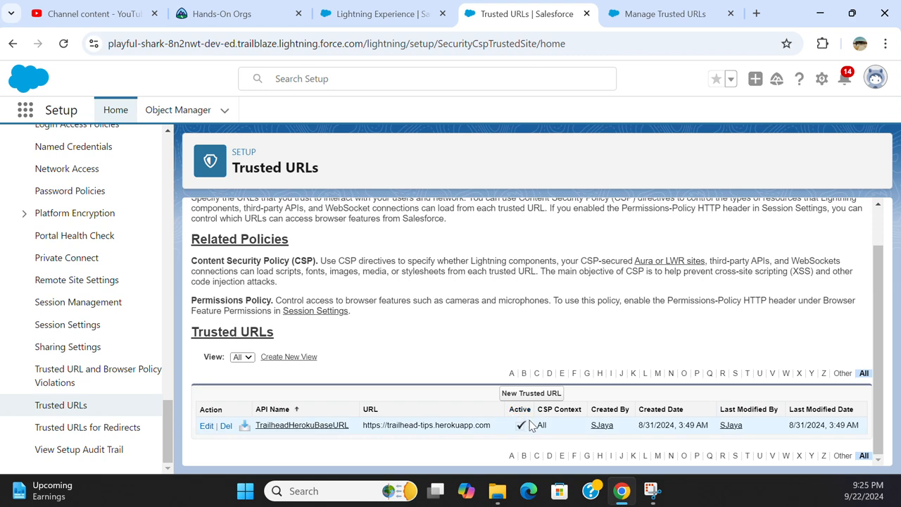
mouse_move(538, 435)
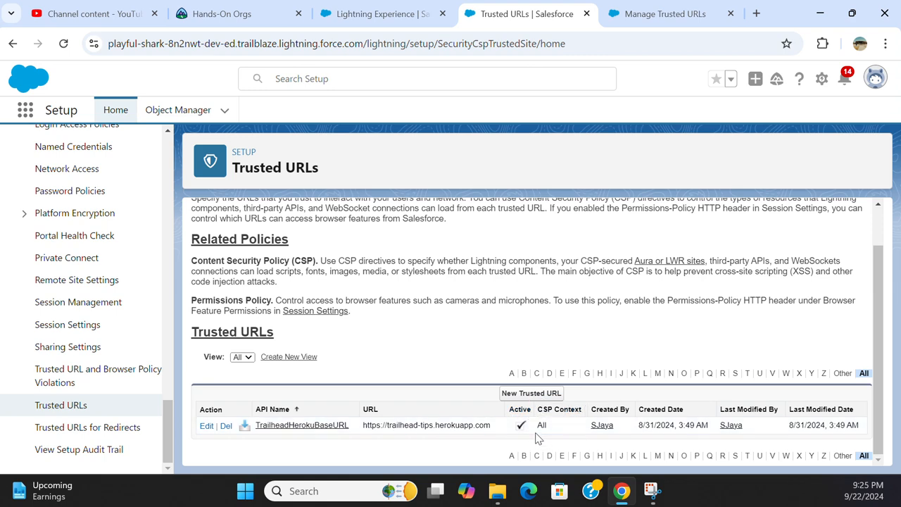
Step: Start a new Trusted URL with API name TestTrustedURL
left_click(531, 392)
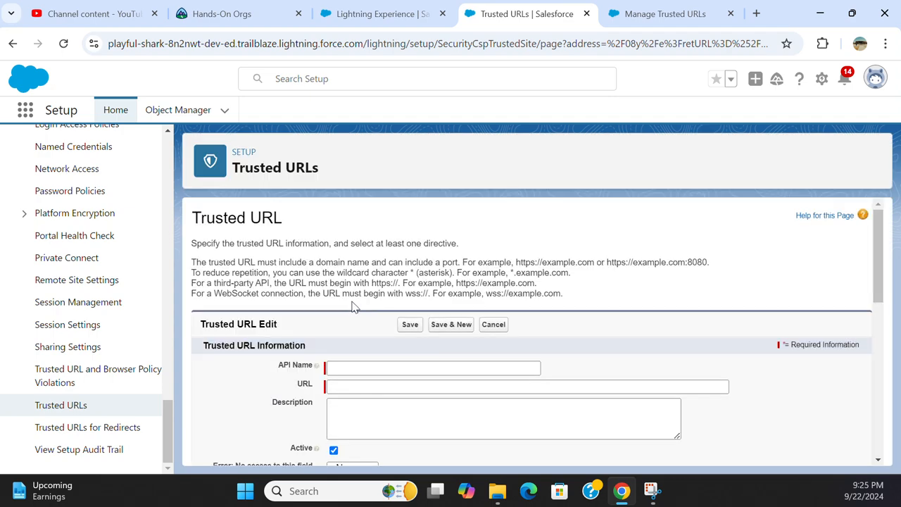
left_click(434, 367)
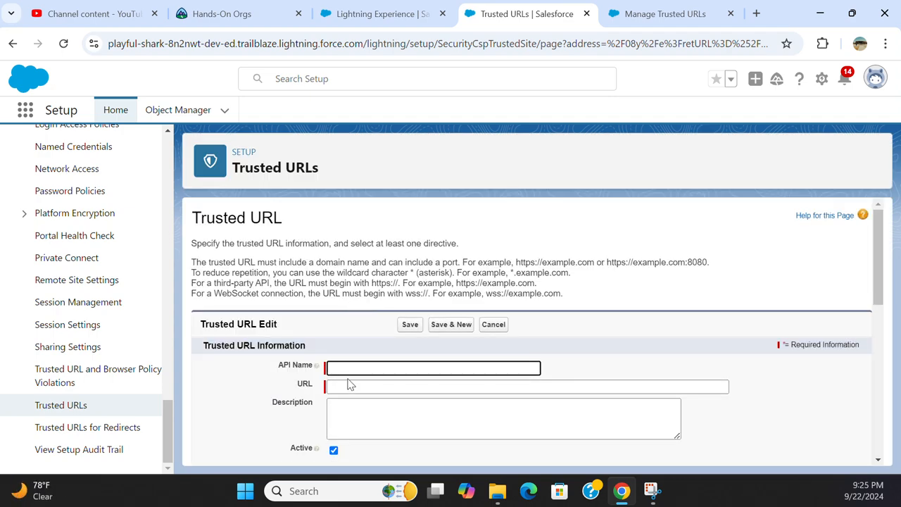
type("TestT")
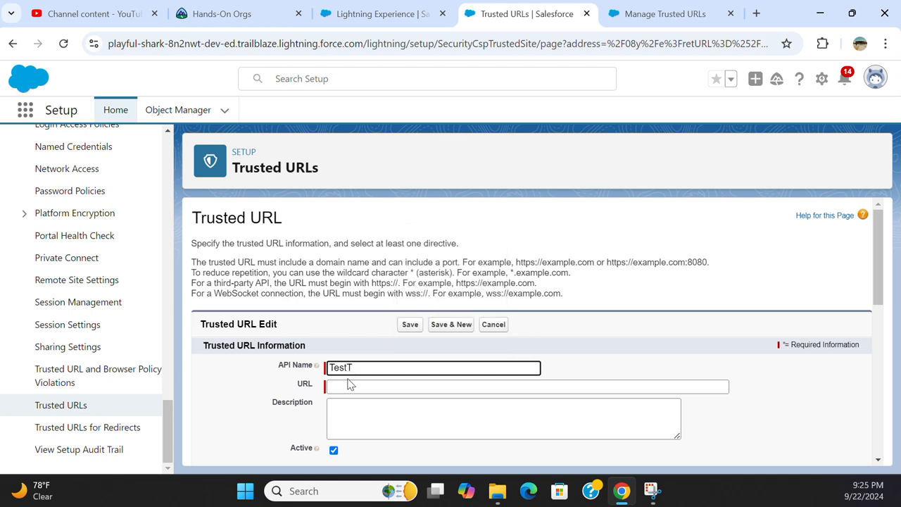
type("rustedURL")
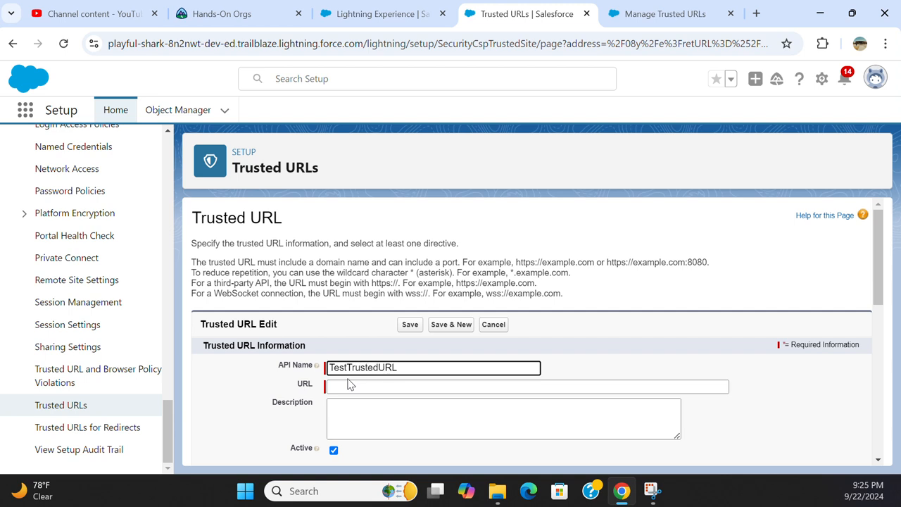
left_click(527, 385)
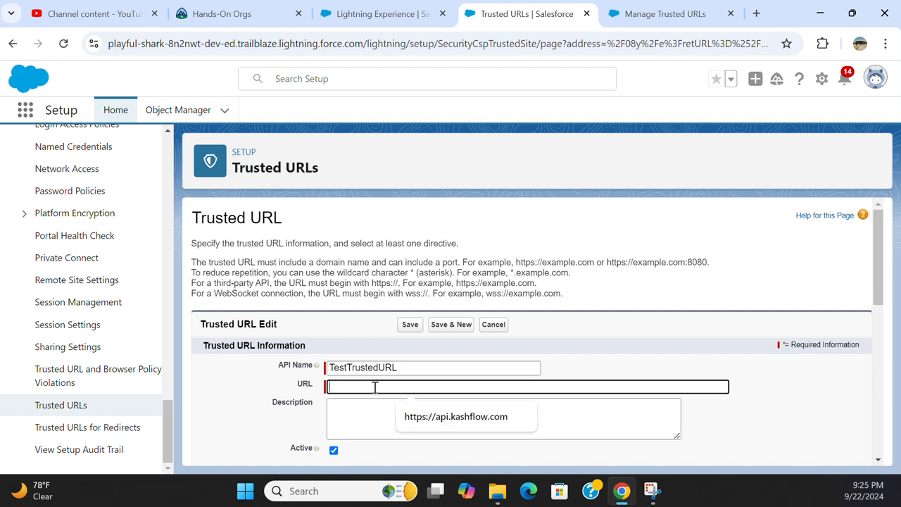
type("https://api.kashflow.com")
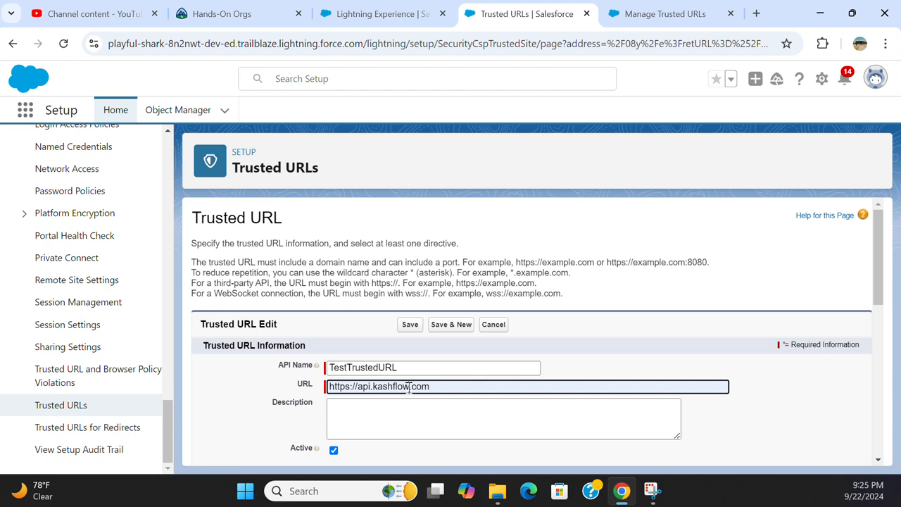
scroll("down", 3)
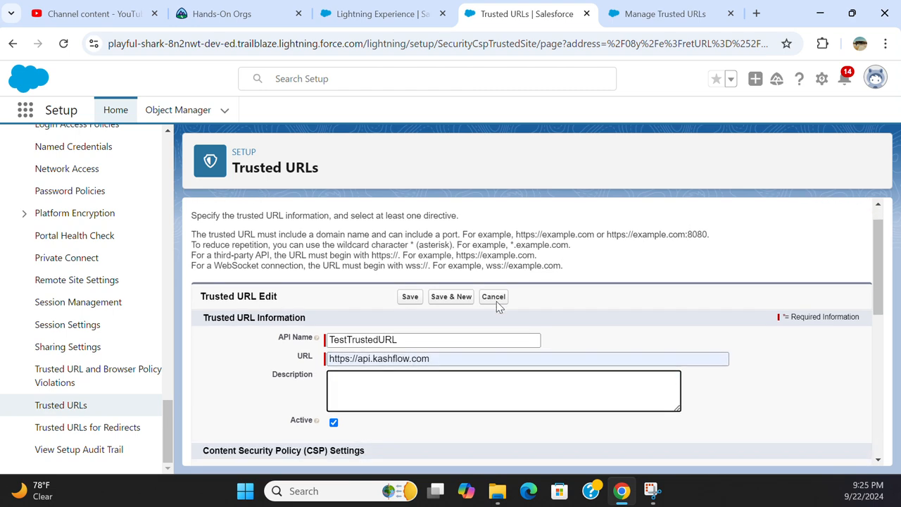
scroll("down", 3)
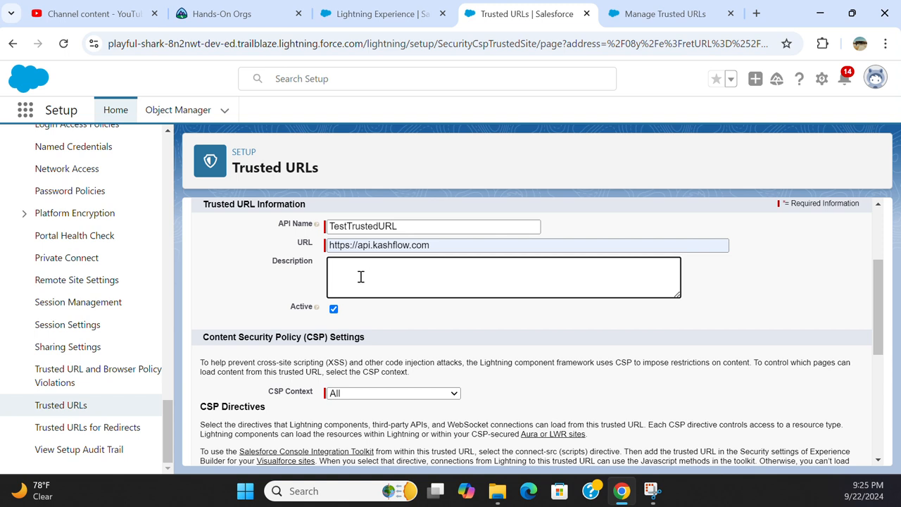
mouse_move(324, 318)
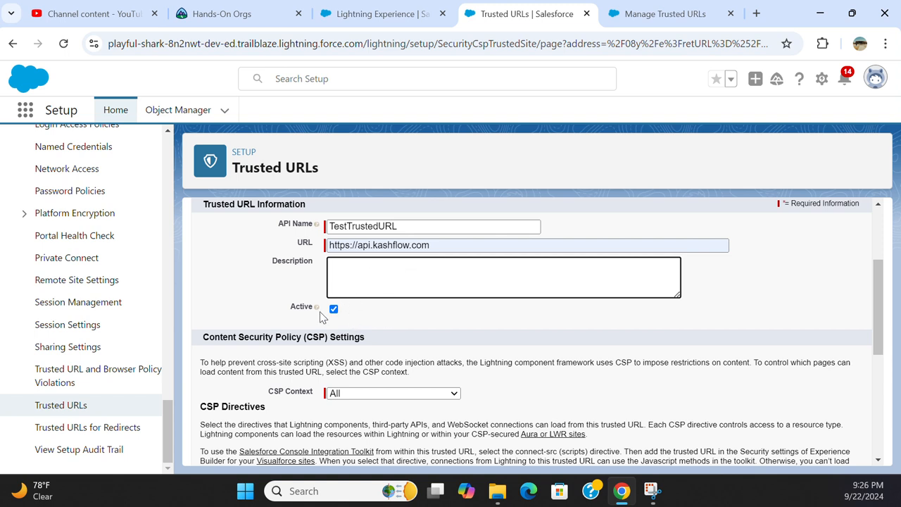
left_click(332, 309)
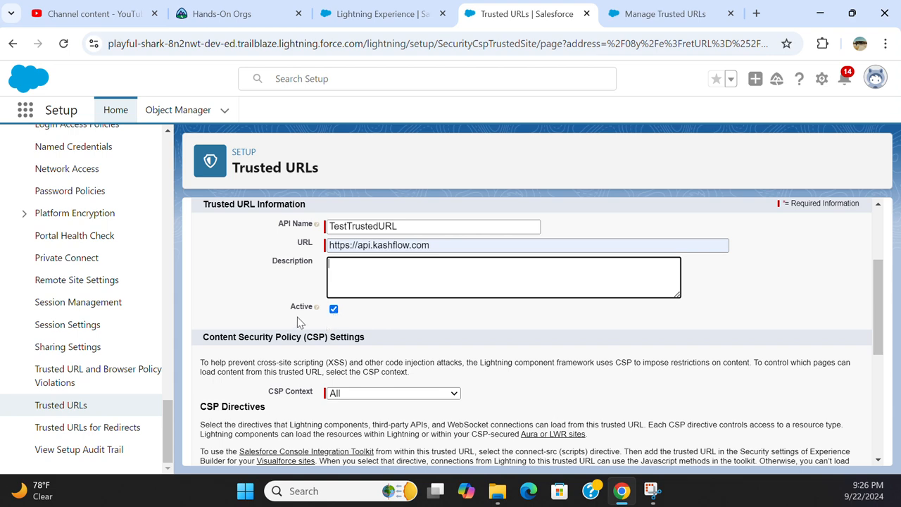
Step: Review the CSP Context options, keeping All with the img-src directive checked
scroll("down", 3)
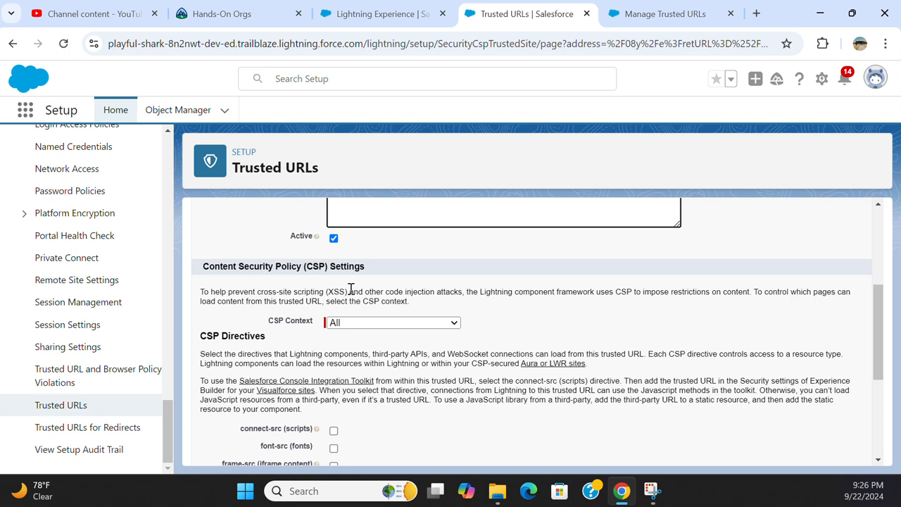
mouse_move(253, 283)
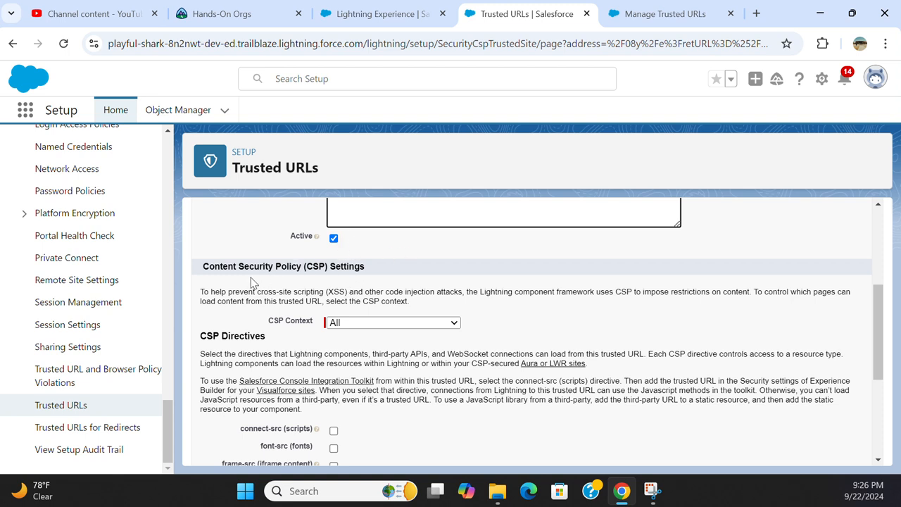
mouse_move(397, 273)
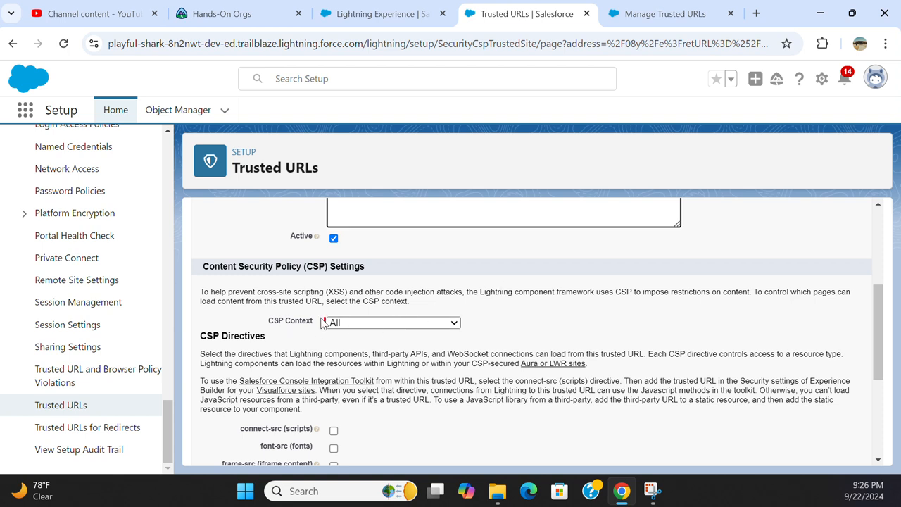
left_click(390, 320)
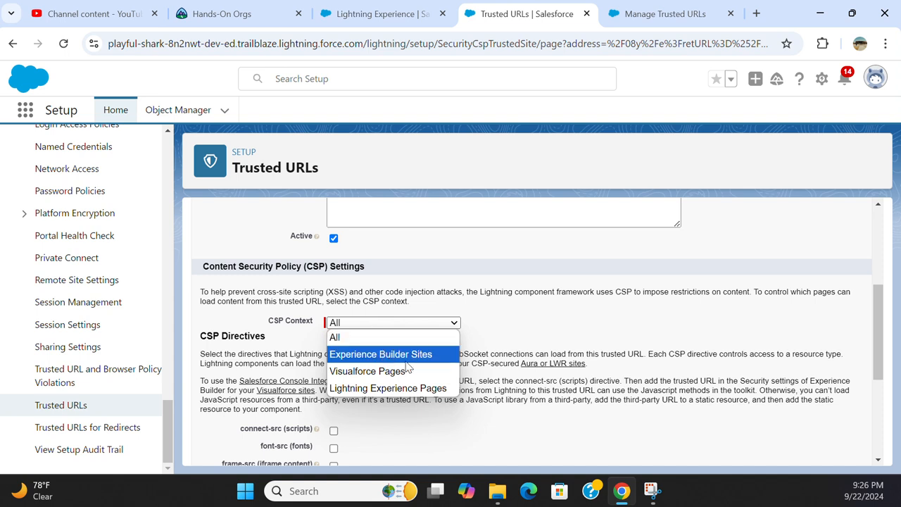
mouse_move(449, 361)
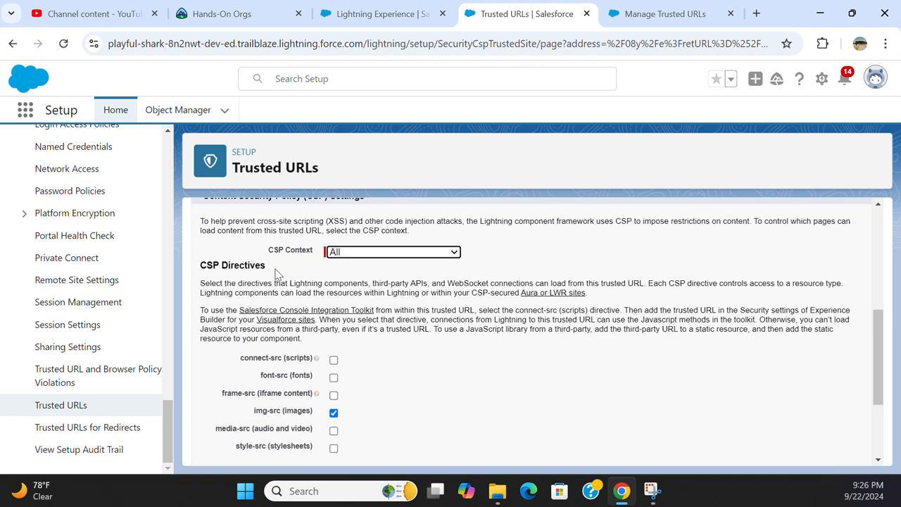
scroll("down", 3)
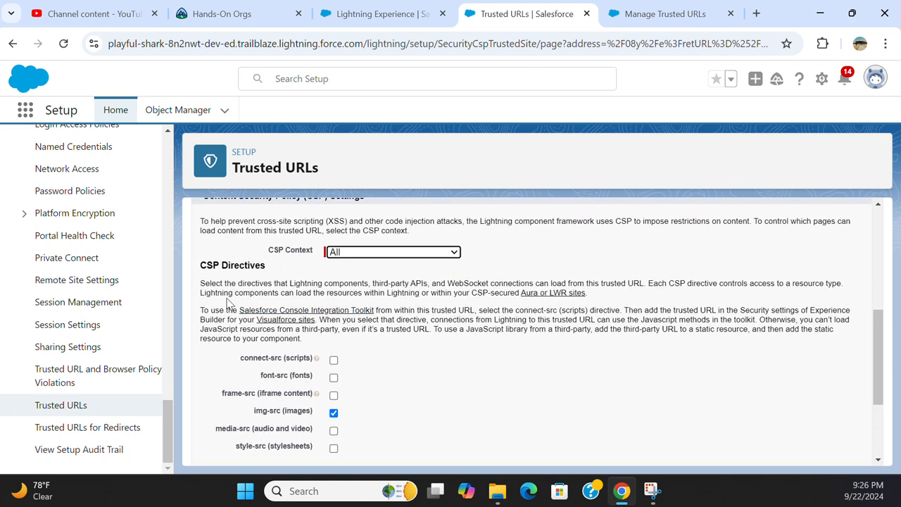
mouse_move(443, 309)
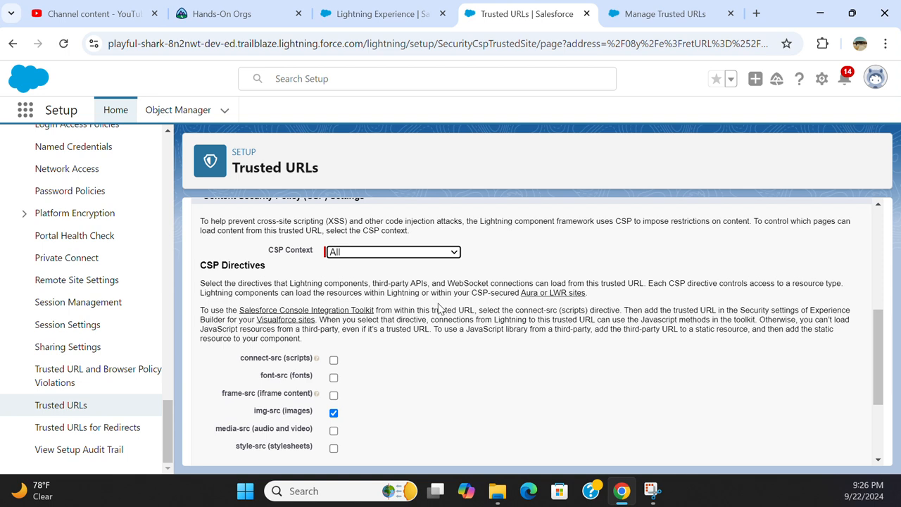
mouse_move(418, 324)
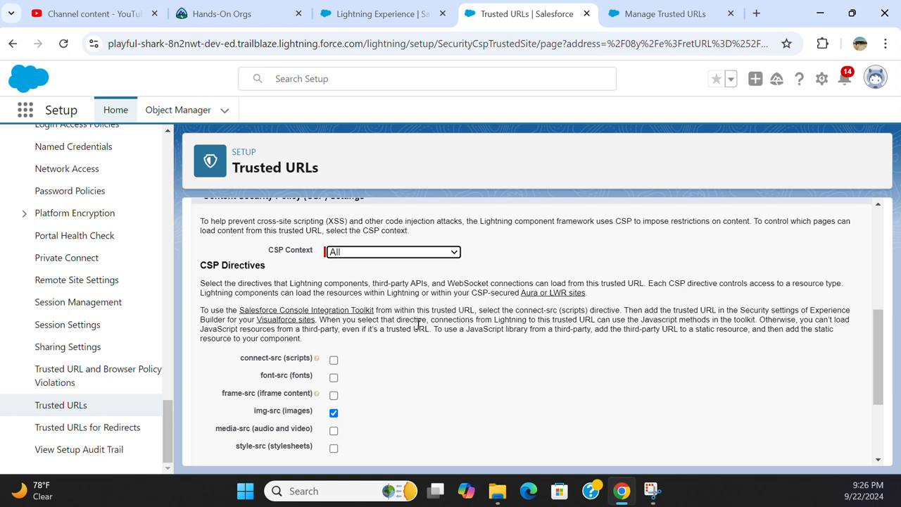
scroll("down", 3)
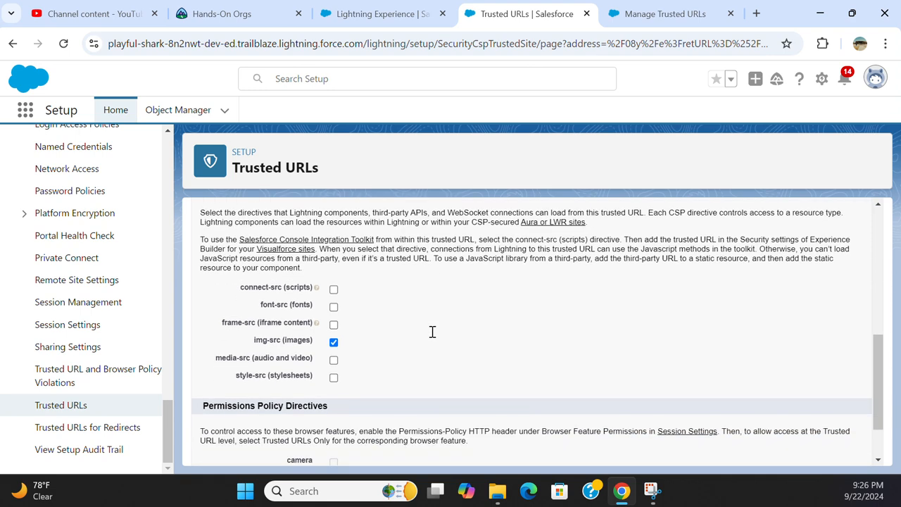
mouse_move(338, 355)
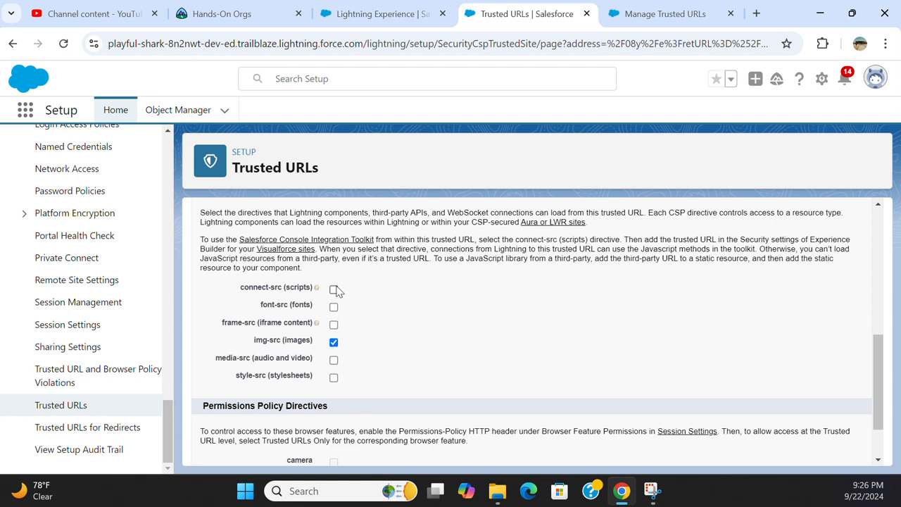
left_click(334, 342)
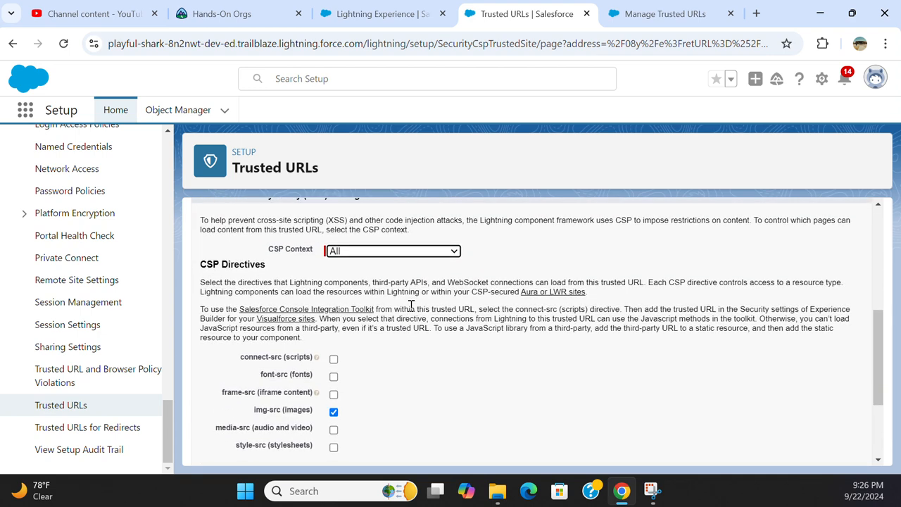
scroll("down", 3)
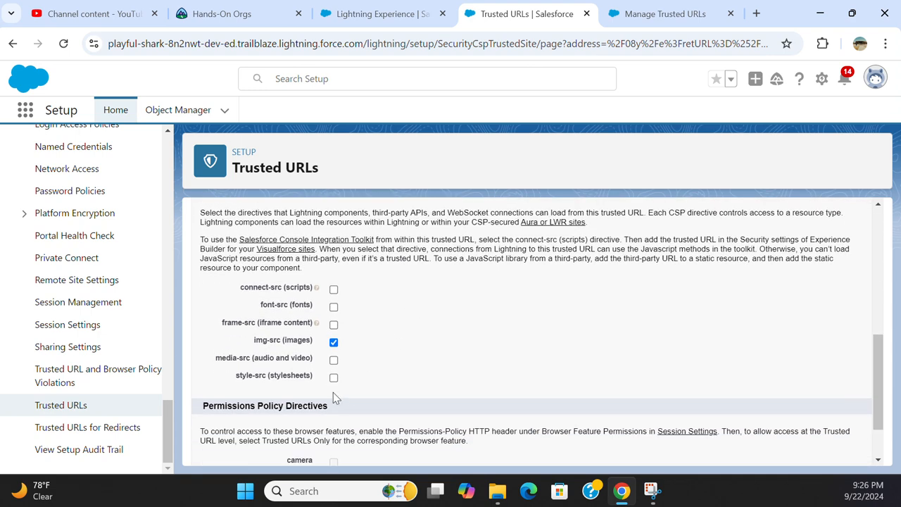
mouse_move(295, 349)
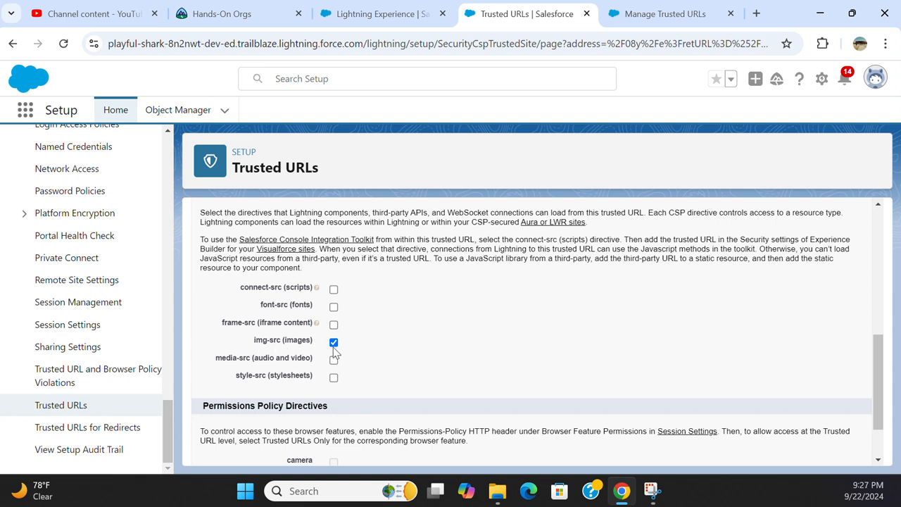
left_click(334, 342)
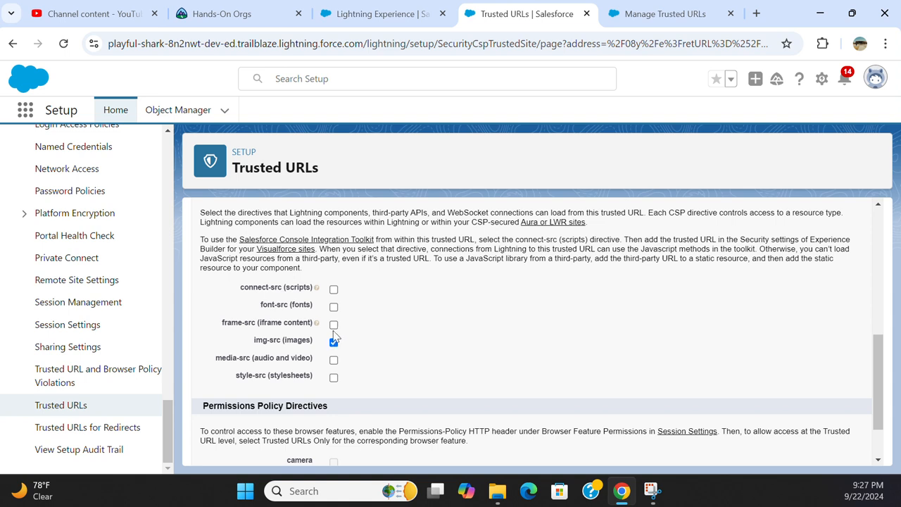
left_click(334, 342)
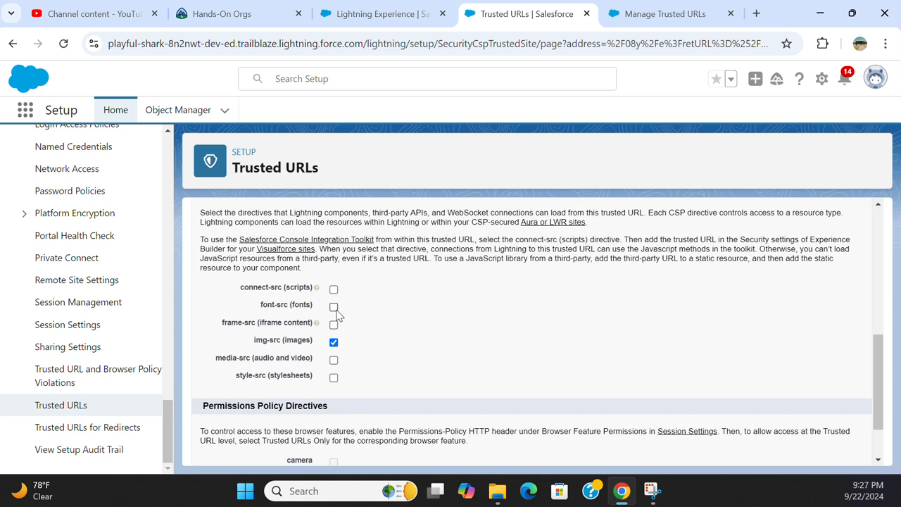
mouse_move(335, 296)
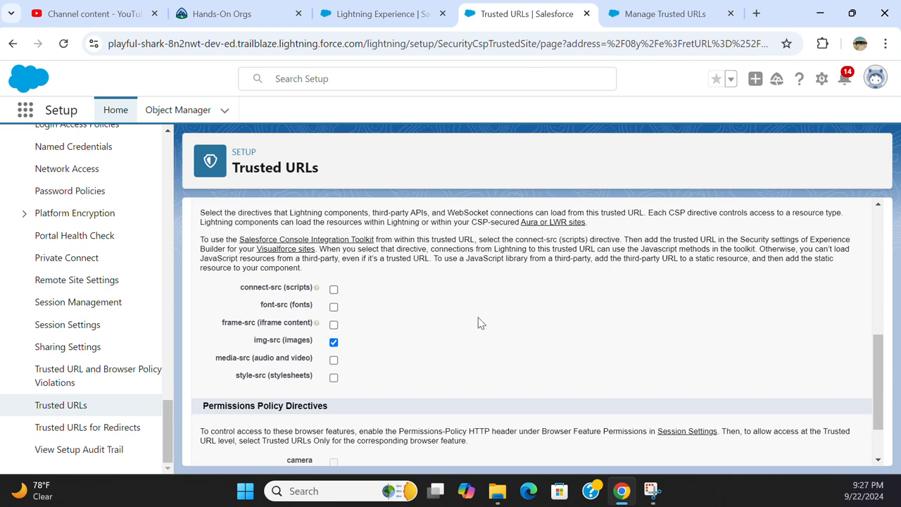
scroll("down", 3)
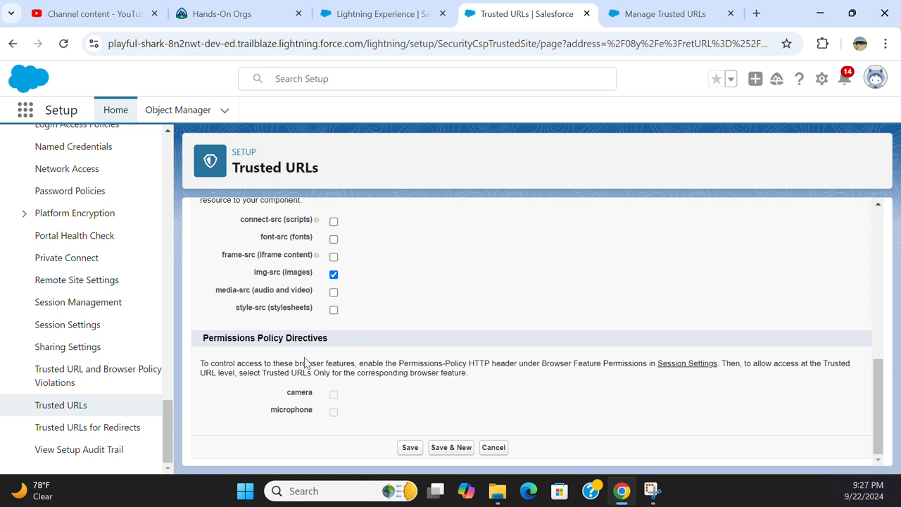
mouse_move(242, 400)
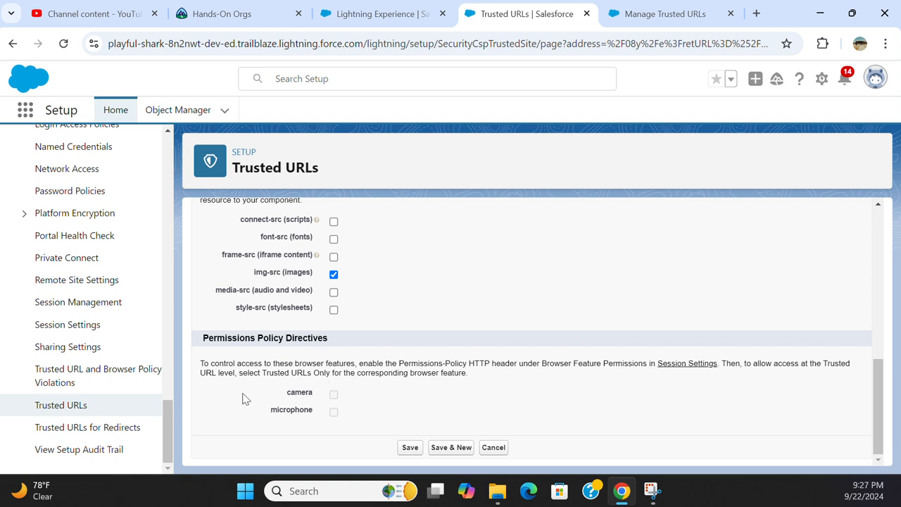
mouse_move(259, 385)
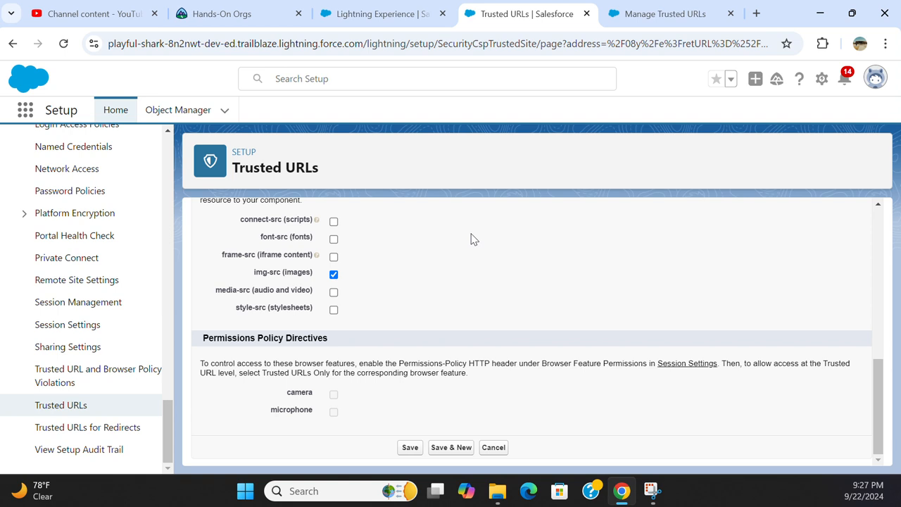
mouse_move(584, 386)
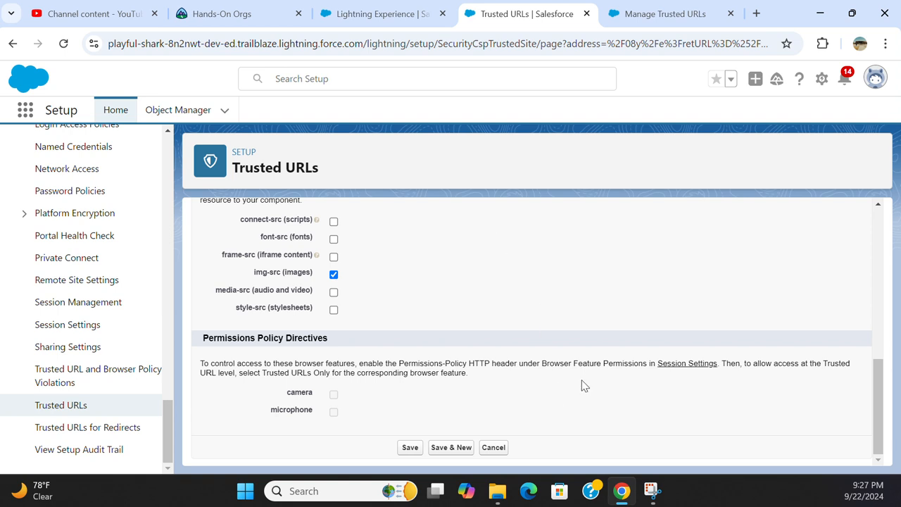
mouse_move(704, 377)
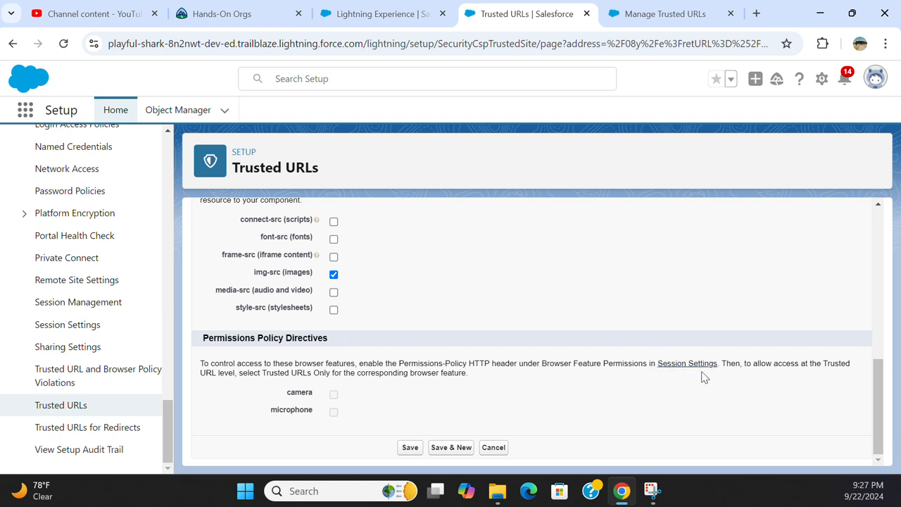
mouse_move(780, 383)
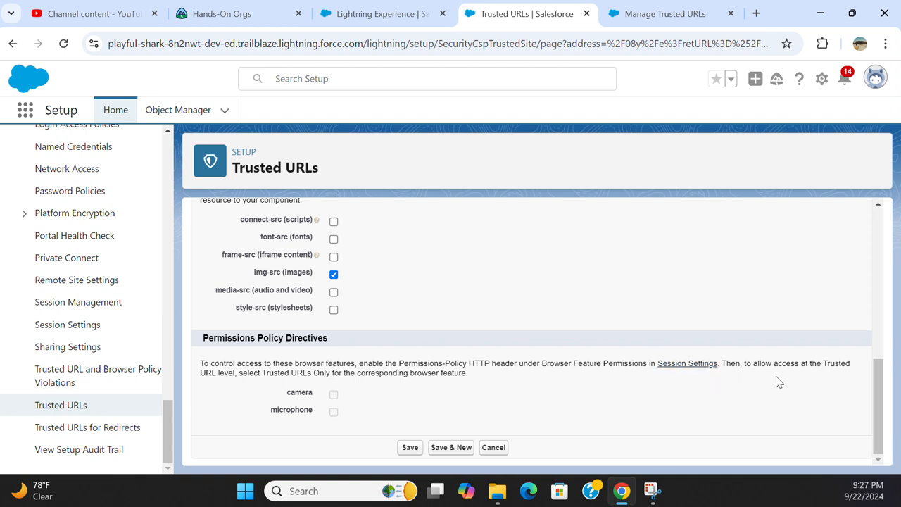
mouse_move(631, 443)
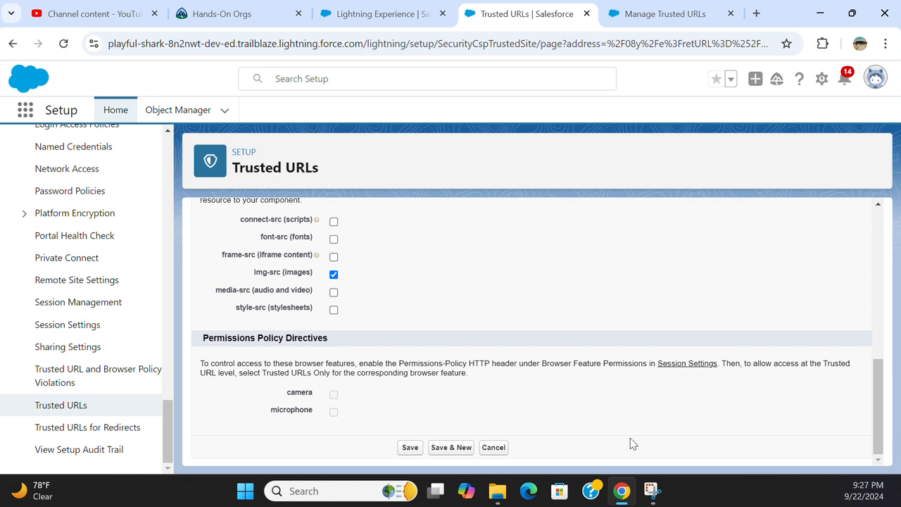
mouse_move(632, 442)
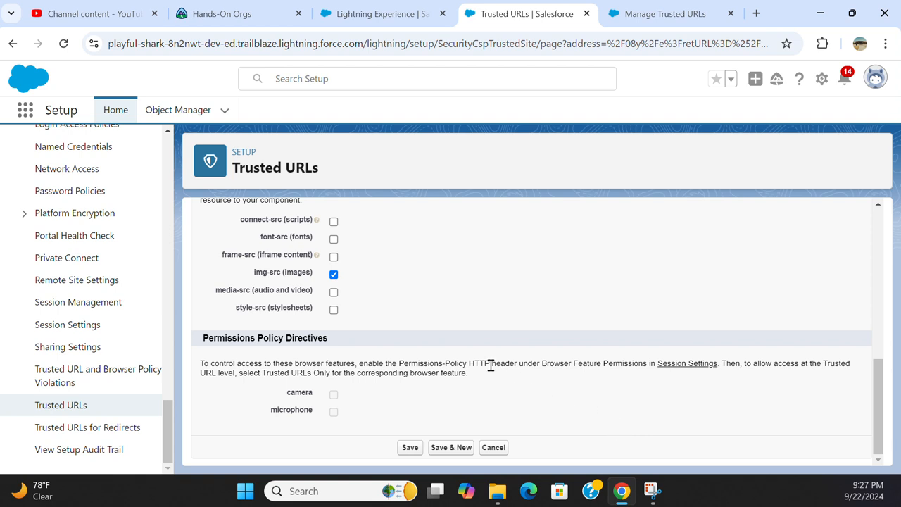
mouse_move(338, 397)
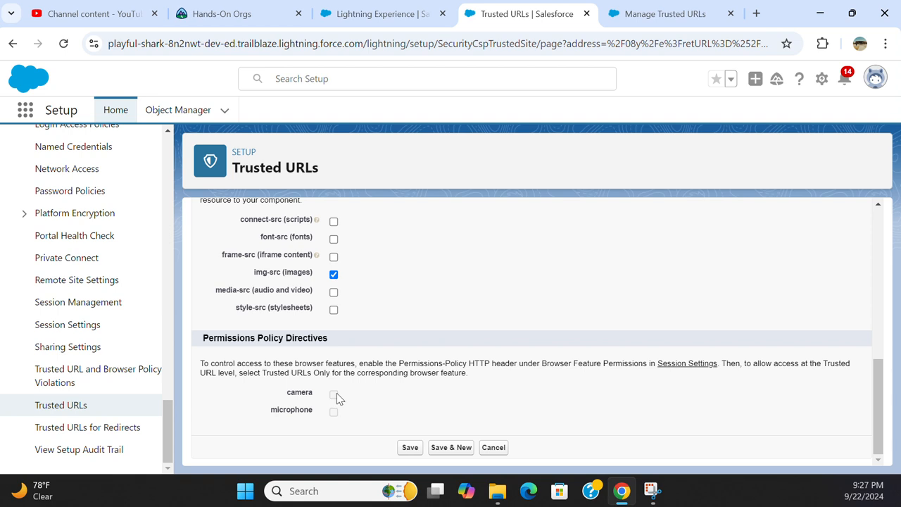
mouse_move(338, 403)
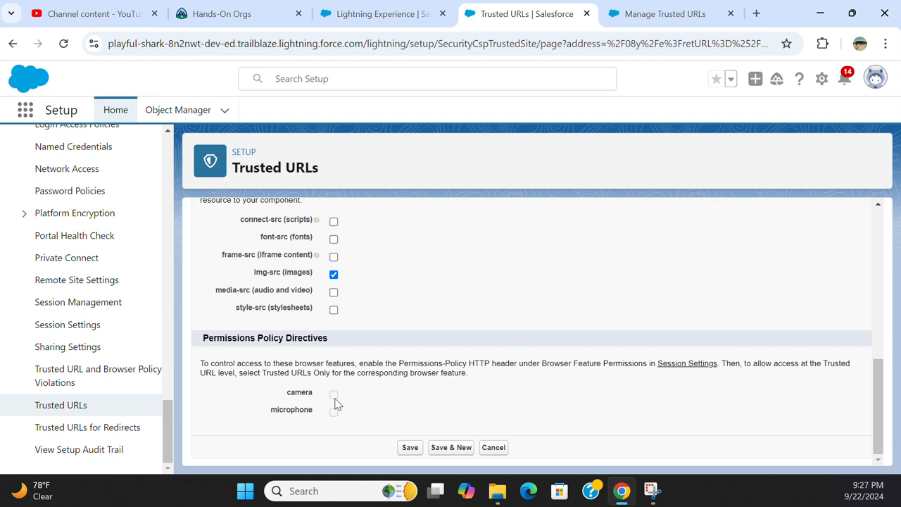